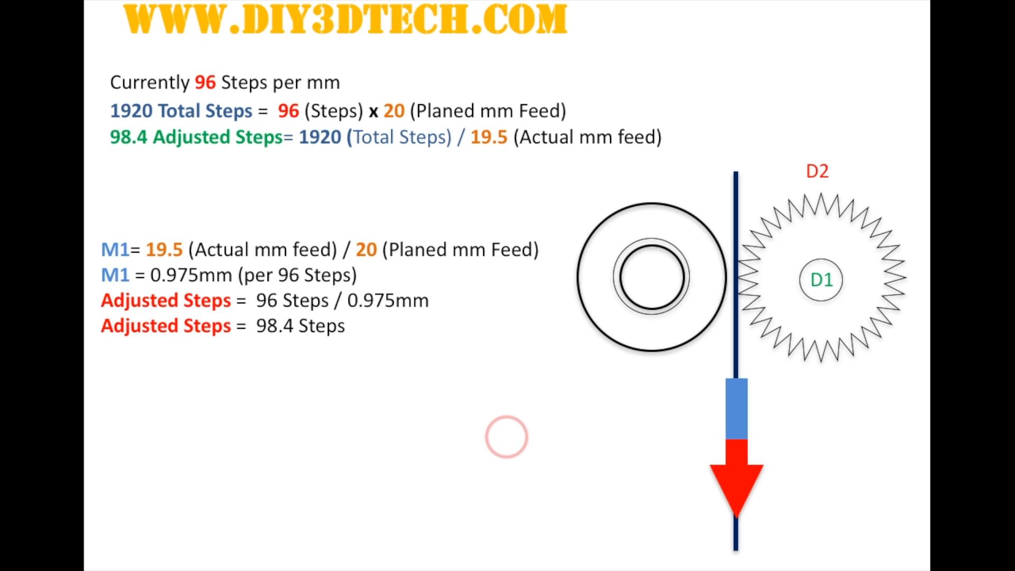
mouse_move(573, 330)
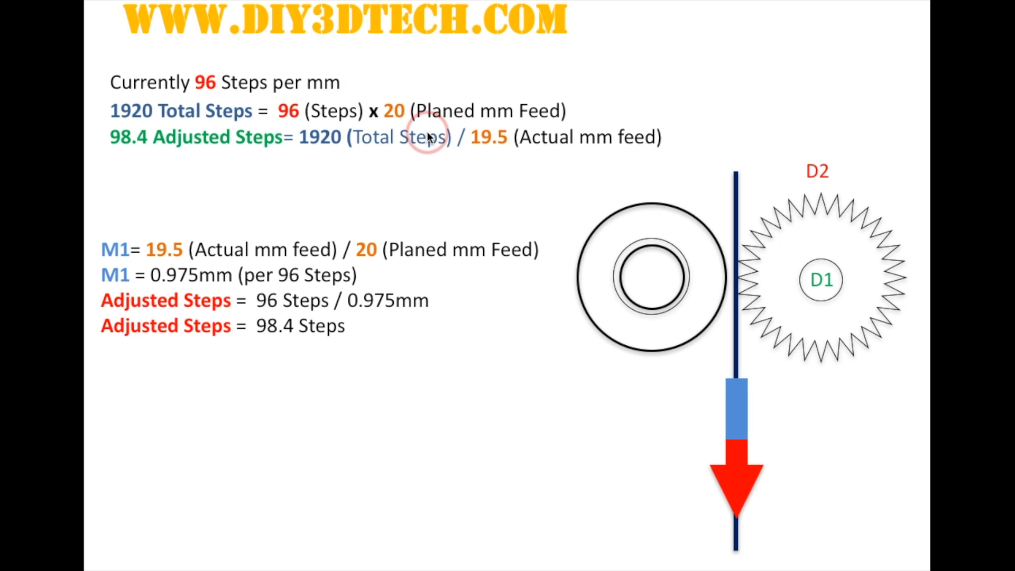
mouse_move(317, 265)
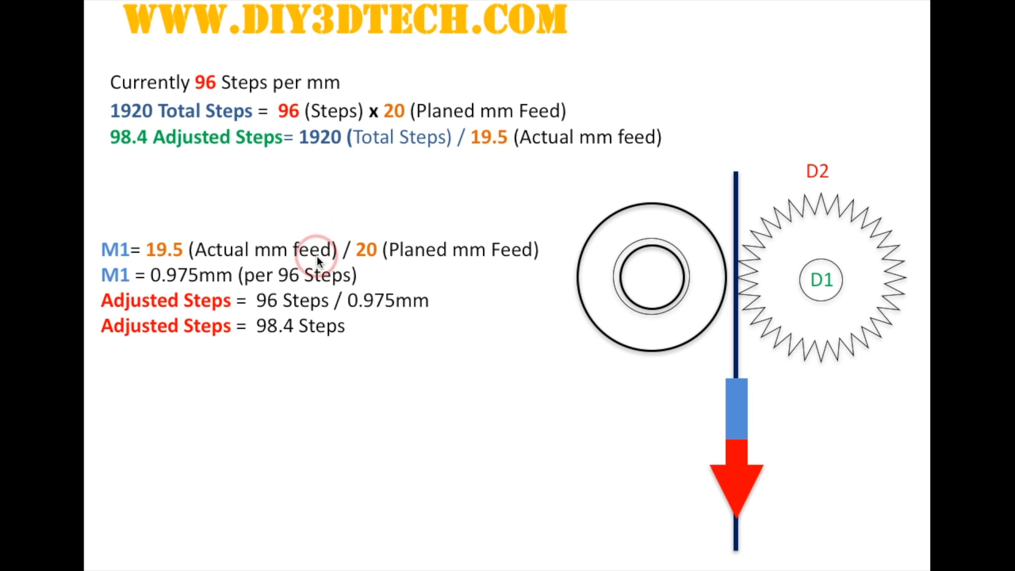
mouse_move(345, 213)
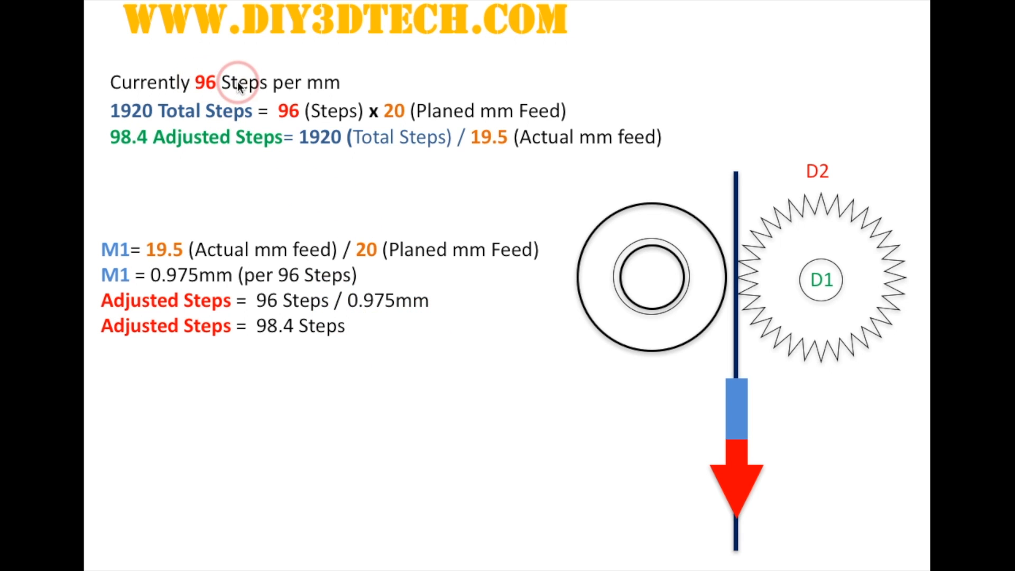
mouse_move(216, 85)
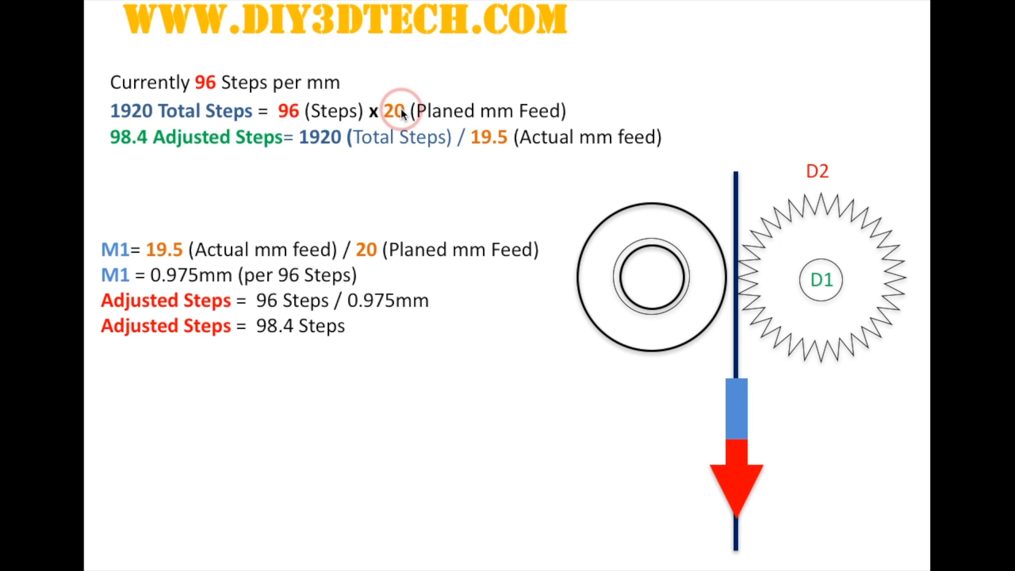
mouse_move(372, 112)
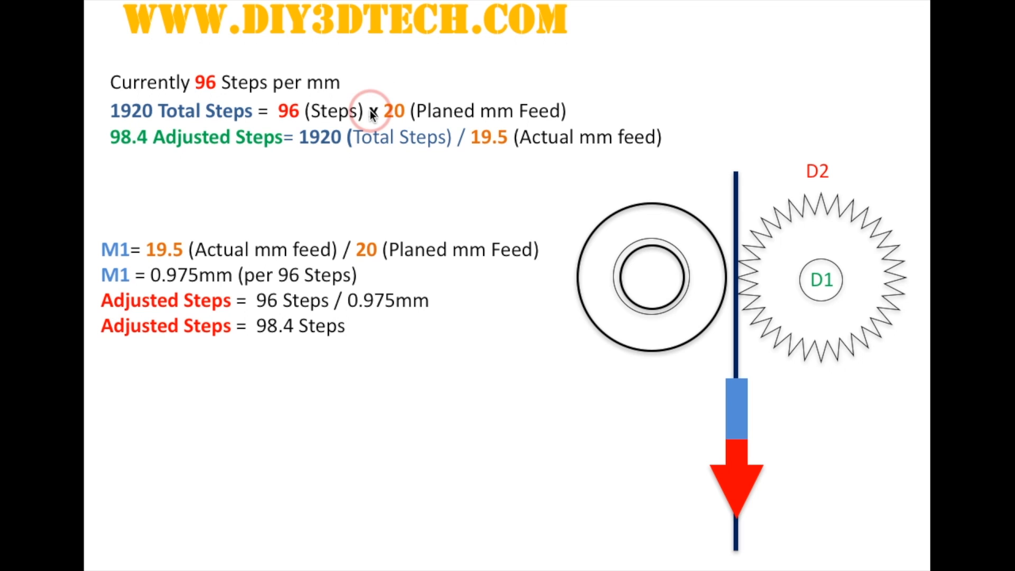
mouse_move(286, 116)
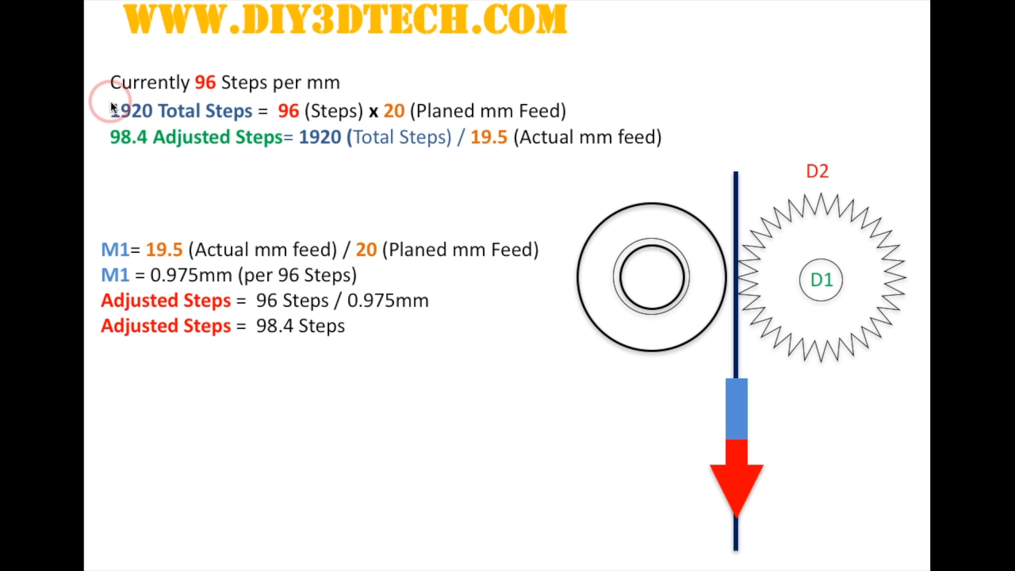
mouse_move(146, 119)
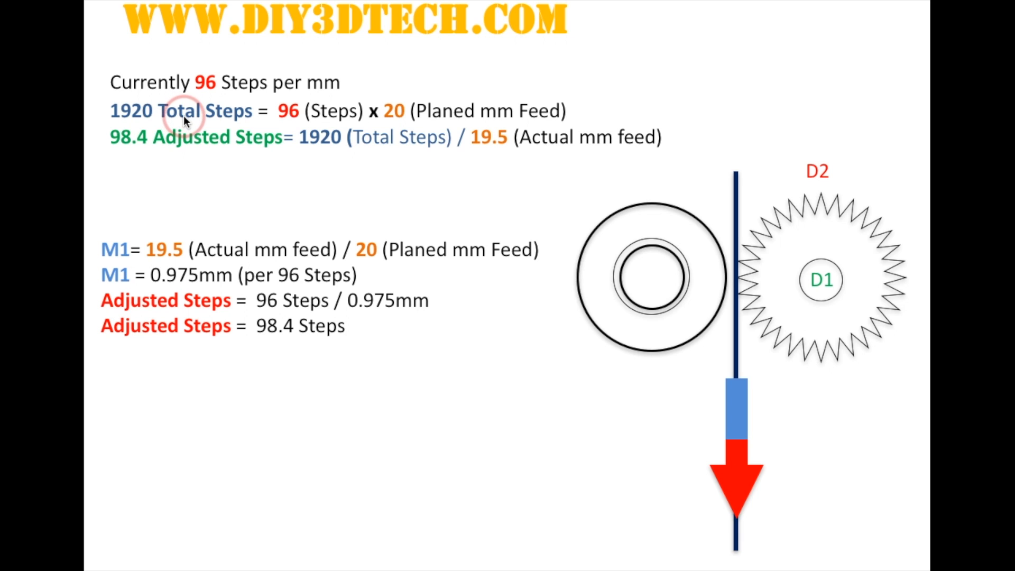
mouse_move(446, 123)
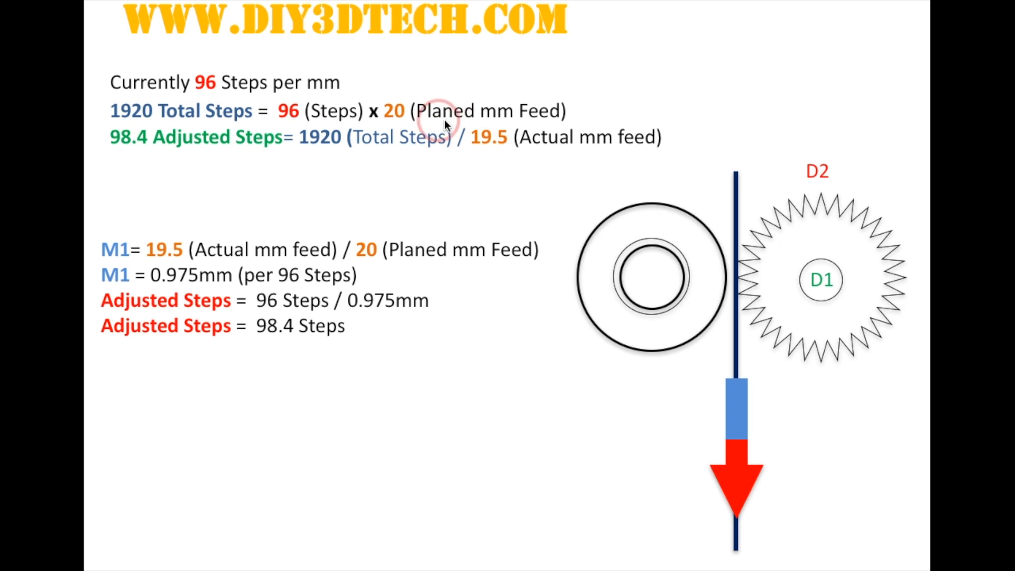
mouse_move(492, 120)
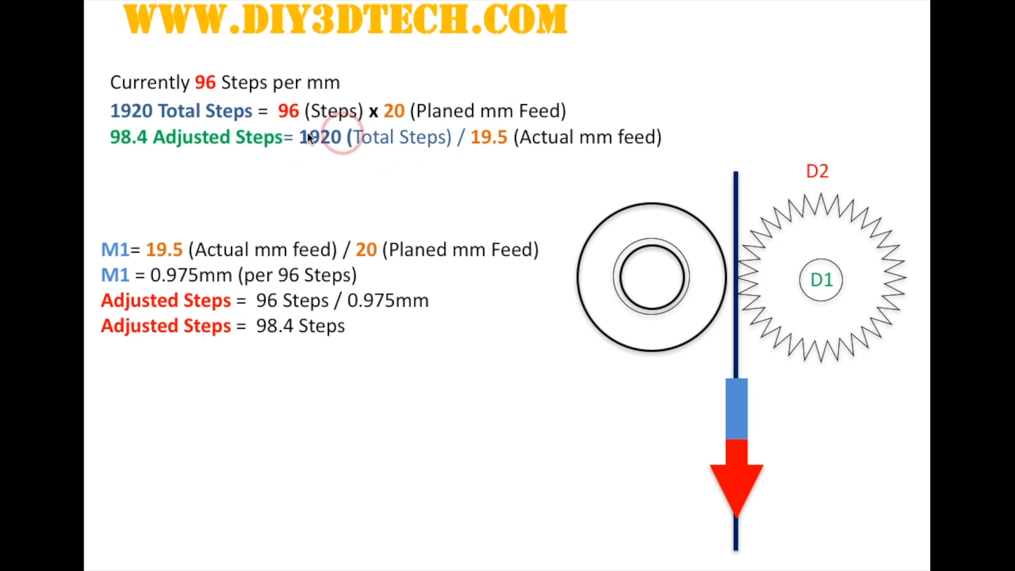
mouse_move(445, 124)
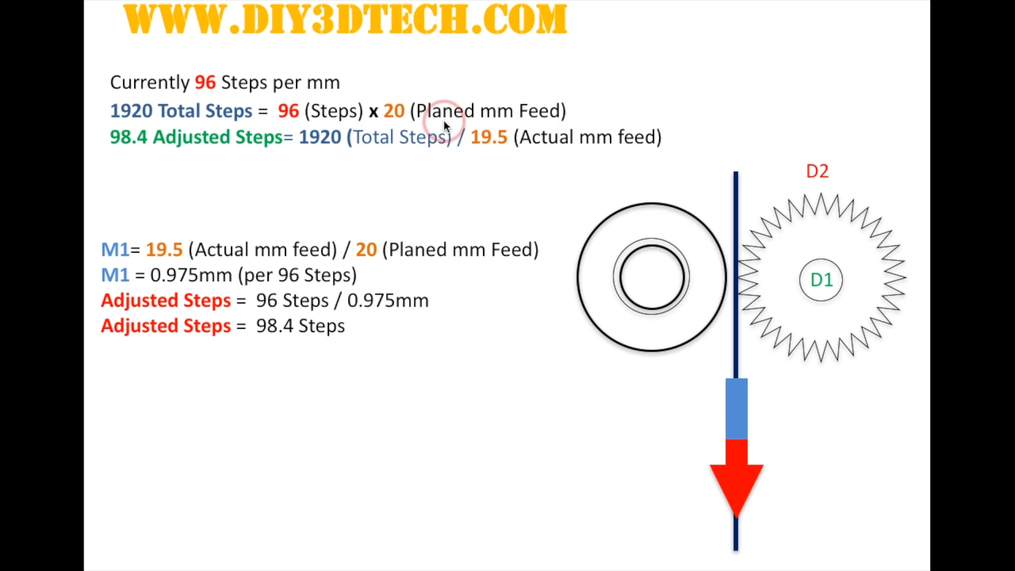
mouse_move(513, 156)
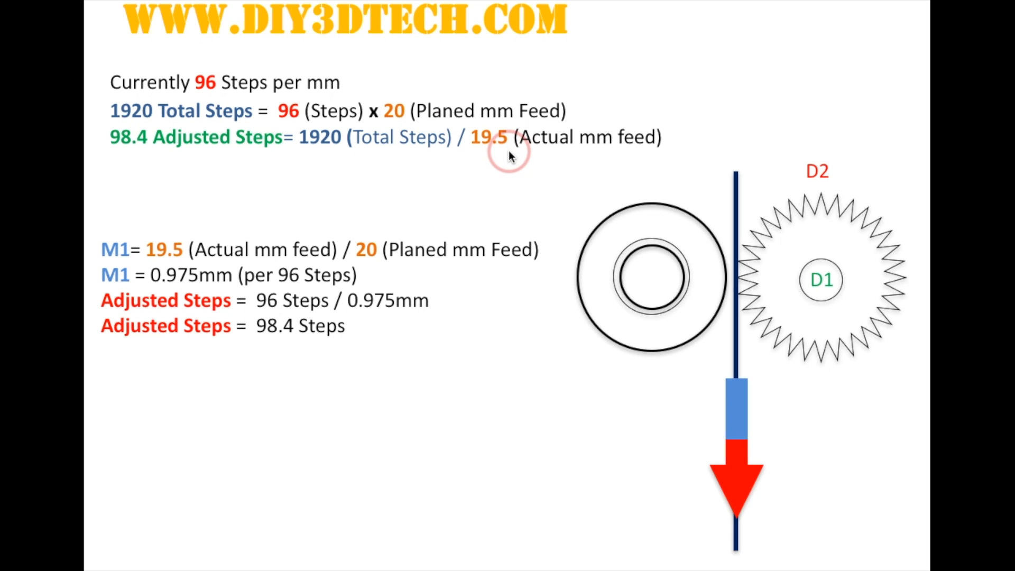
mouse_move(506, 158)
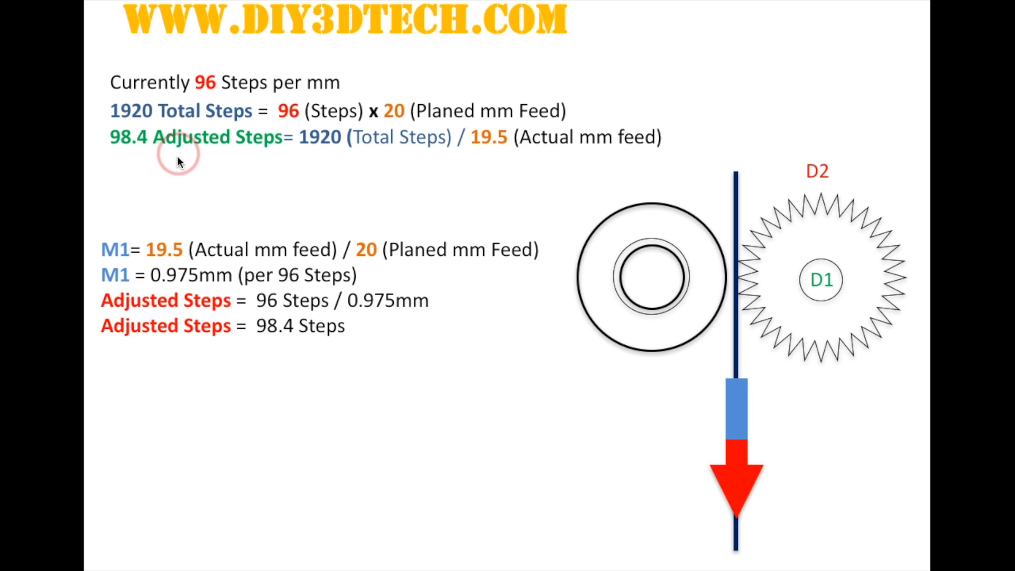
mouse_move(118, 151)
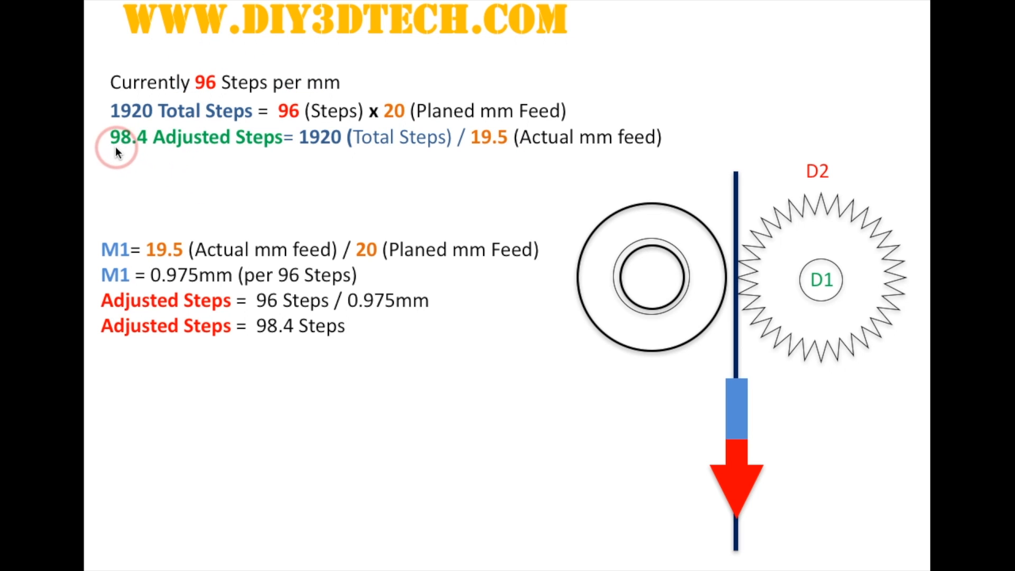
mouse_move(125, 144)
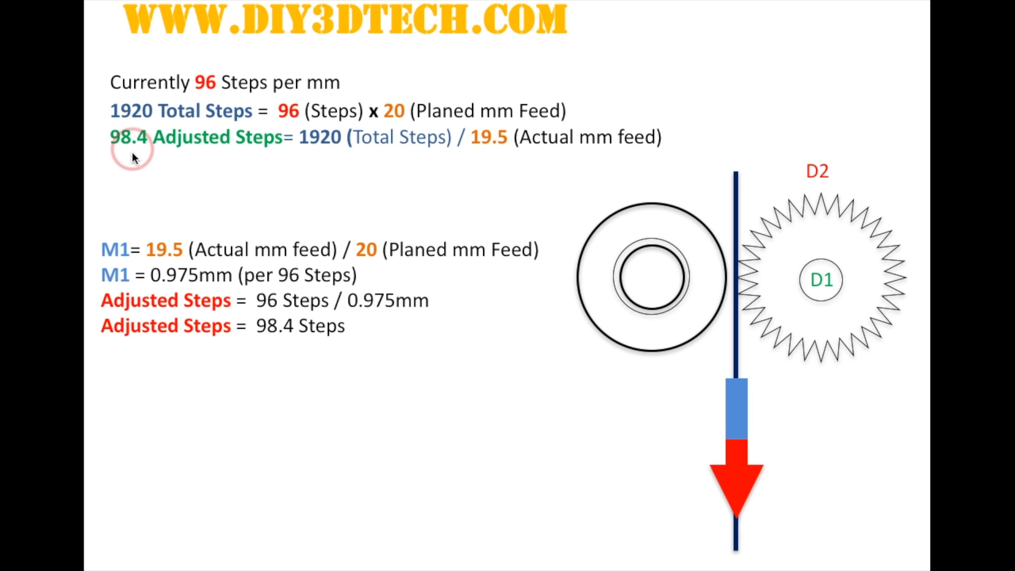
mouse_move(161, 225)
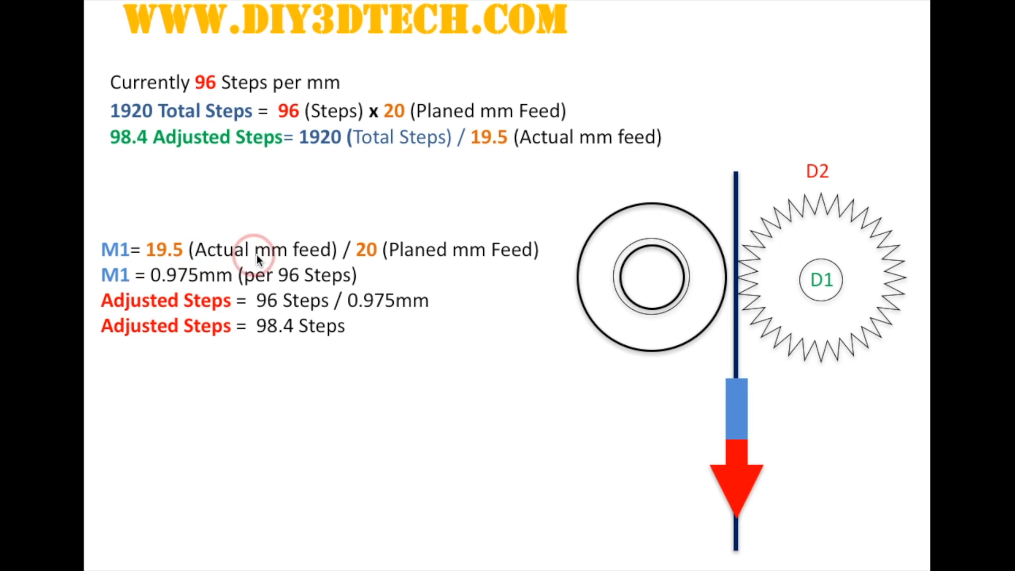
mouse_move(366, 257)
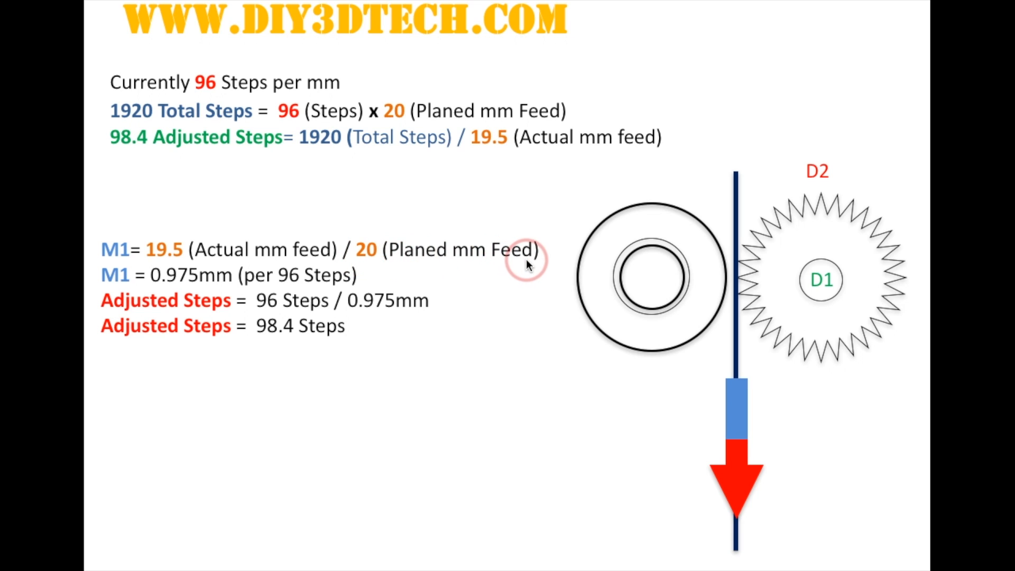
mouse_move(193, 228)
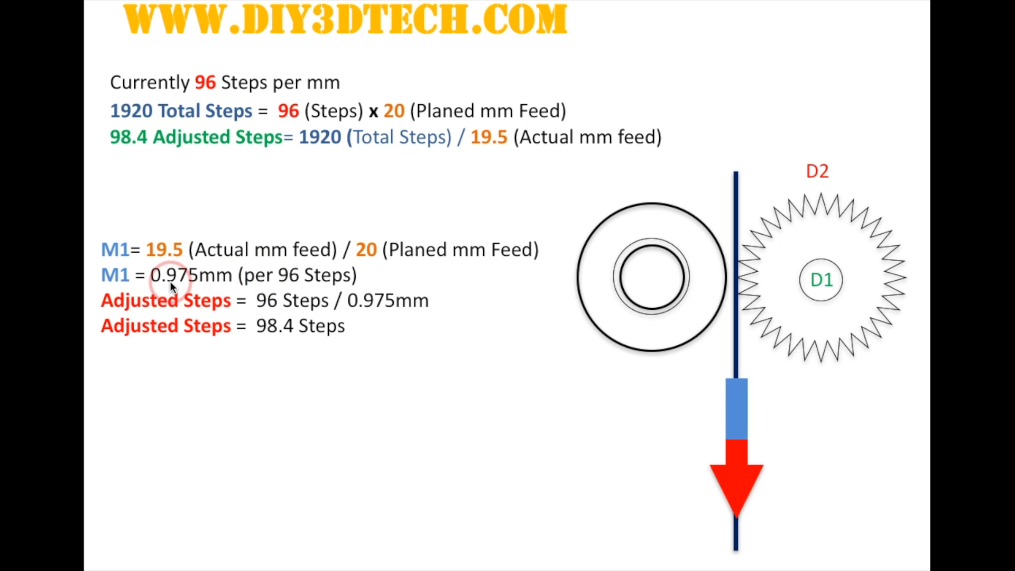
mouse_move(243, 283)
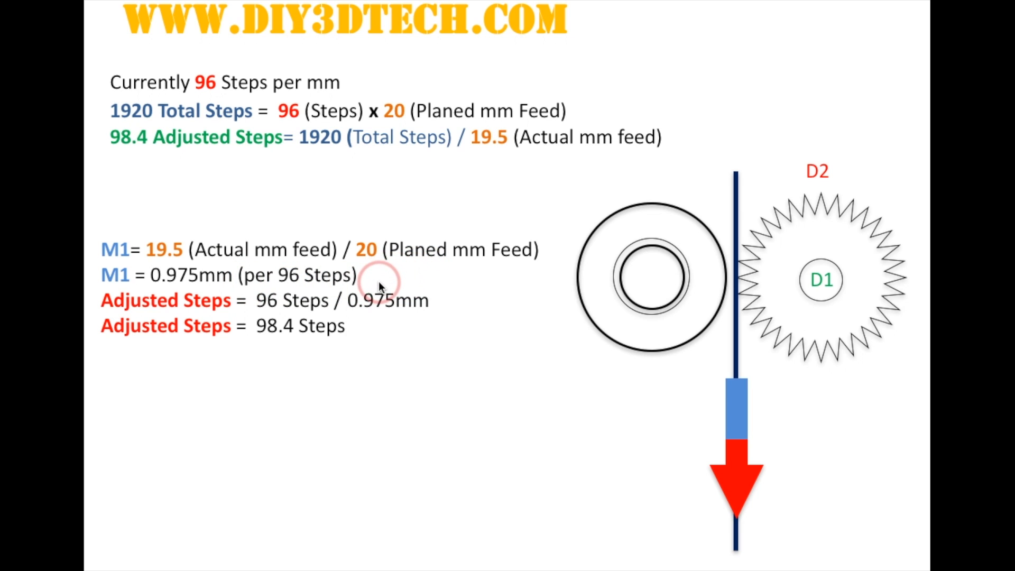
mouse_move(282, 283)
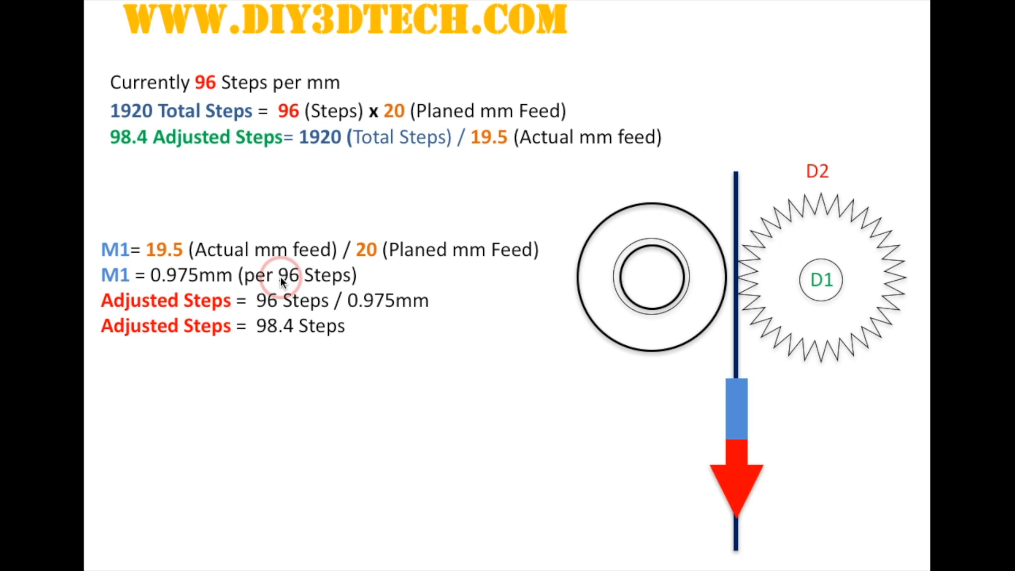
mouse_move(195, 281)
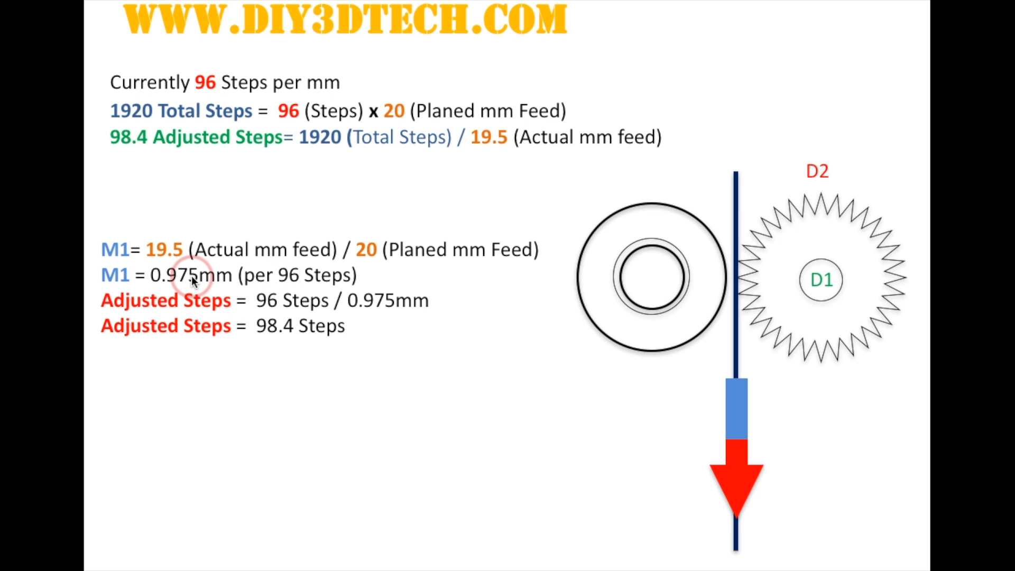
mouse_move(302, 309)
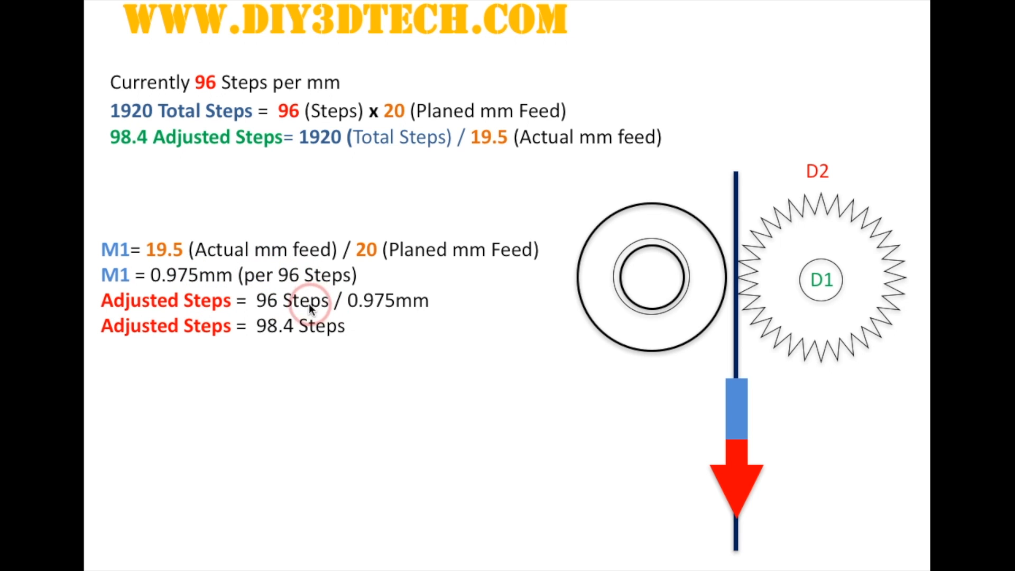
mouse_move(349, 309)
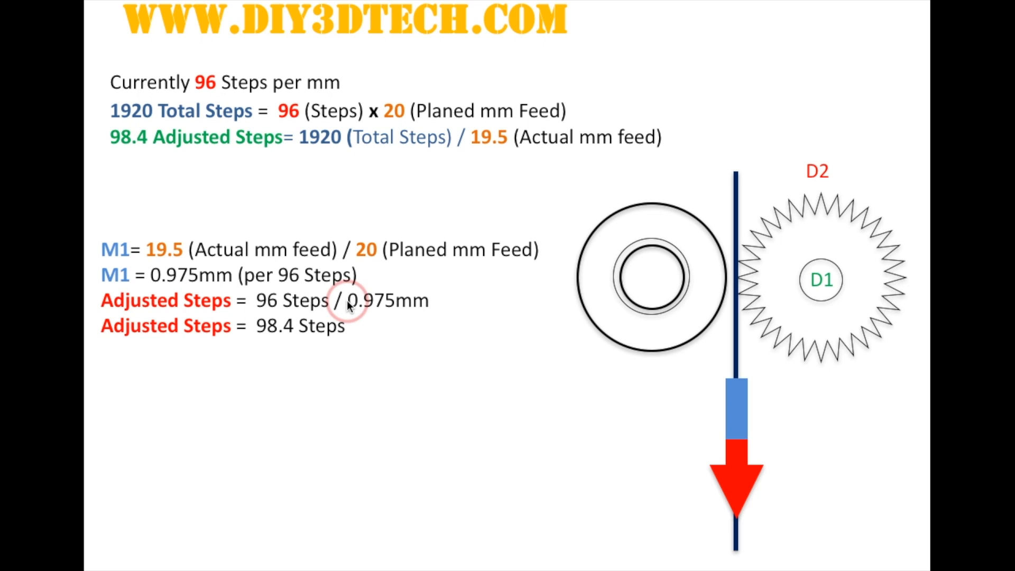
mouse_move(406, 315)
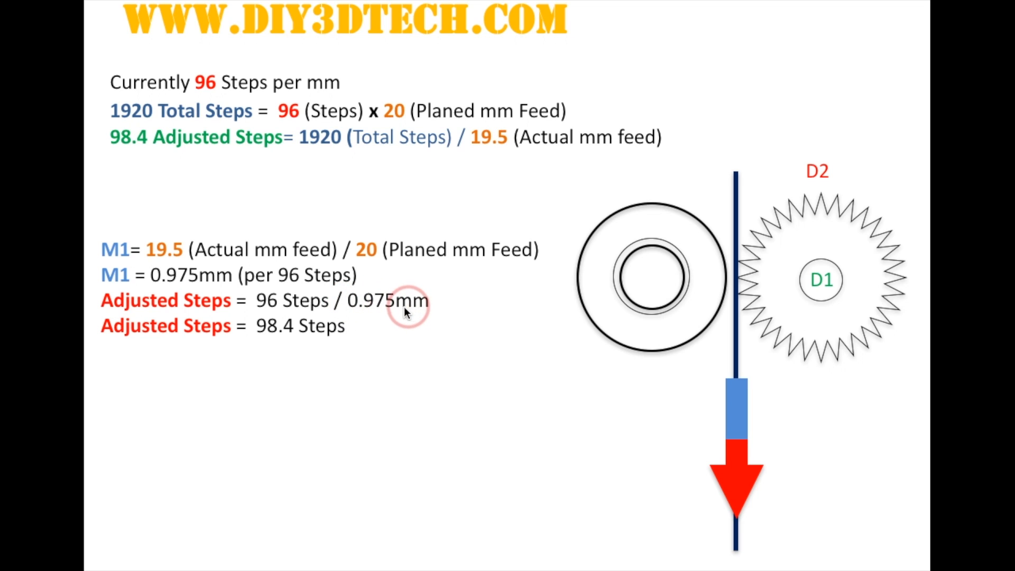
mouse_move(347, 345)
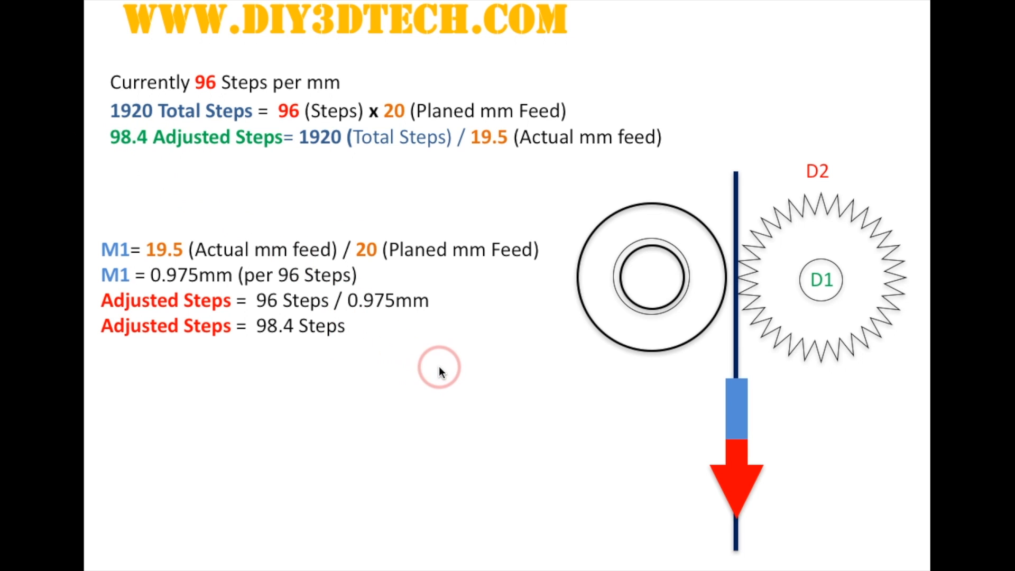
mouse_move(446, 374)
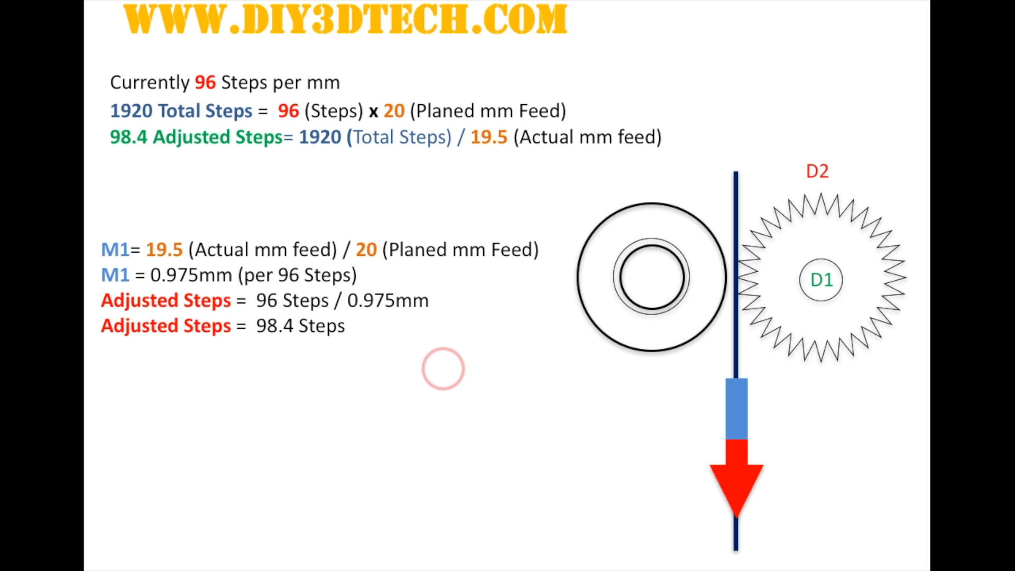
mouse_move(562, 319)
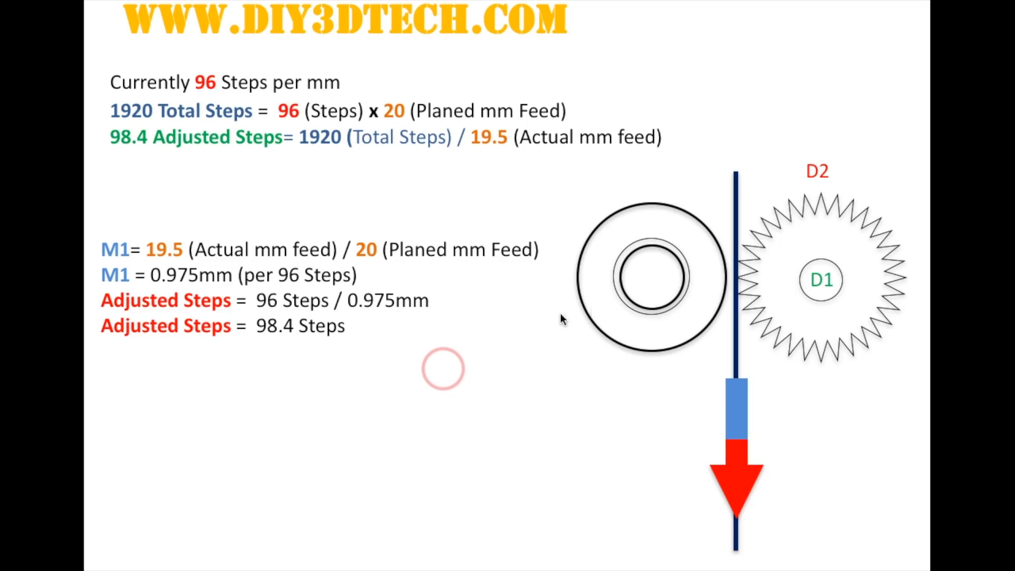